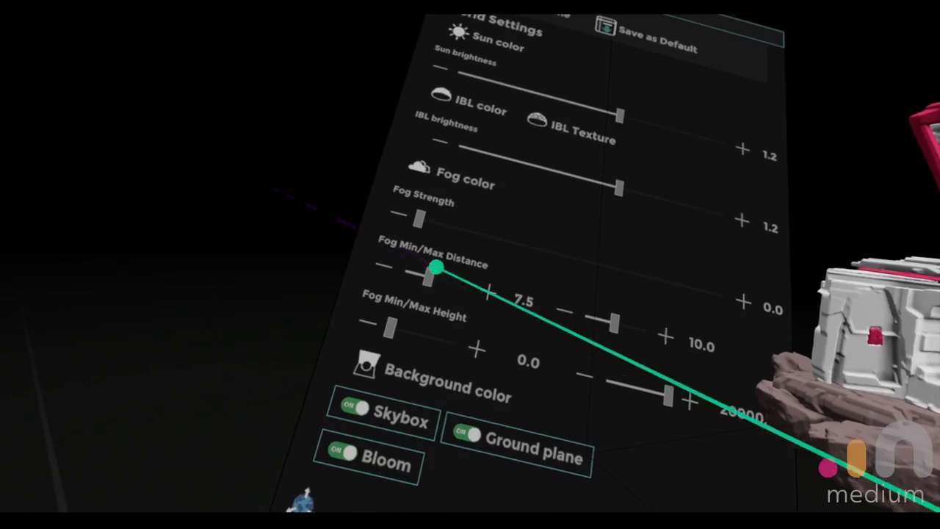
# - Push the fog range out to about 11.6 minimum and 19.7 maximum distance
pyautogui.moveTo(435, 267); pyautogui.dragTo(405, 285)
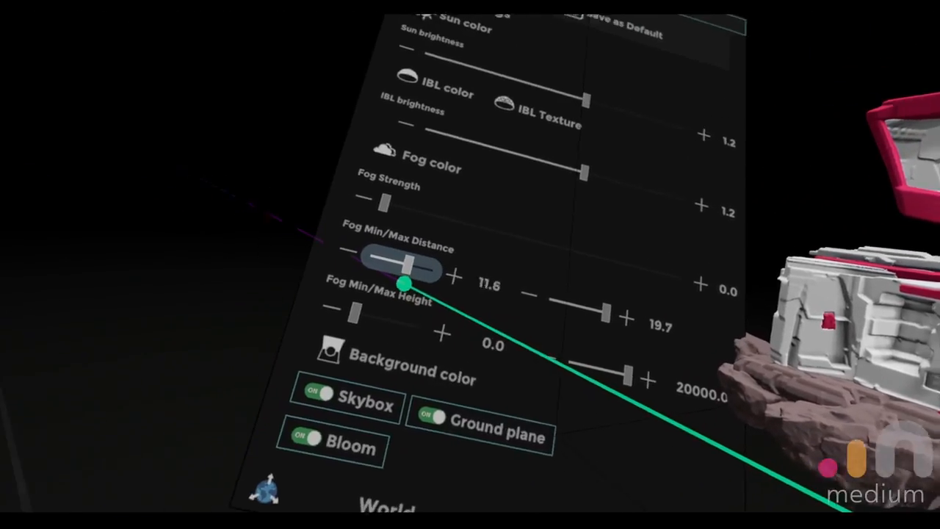